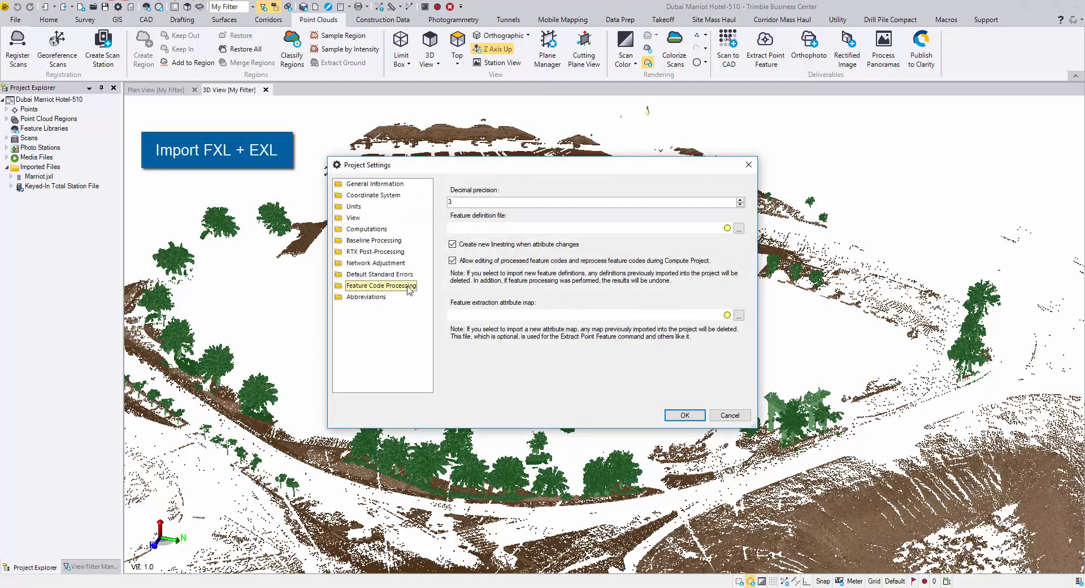
# - Import GlobalFeatures.fxl and the FeatureExtractionAttributeMap file into the project's Feature Code Processing settings
pyautogui.click(740, 228)
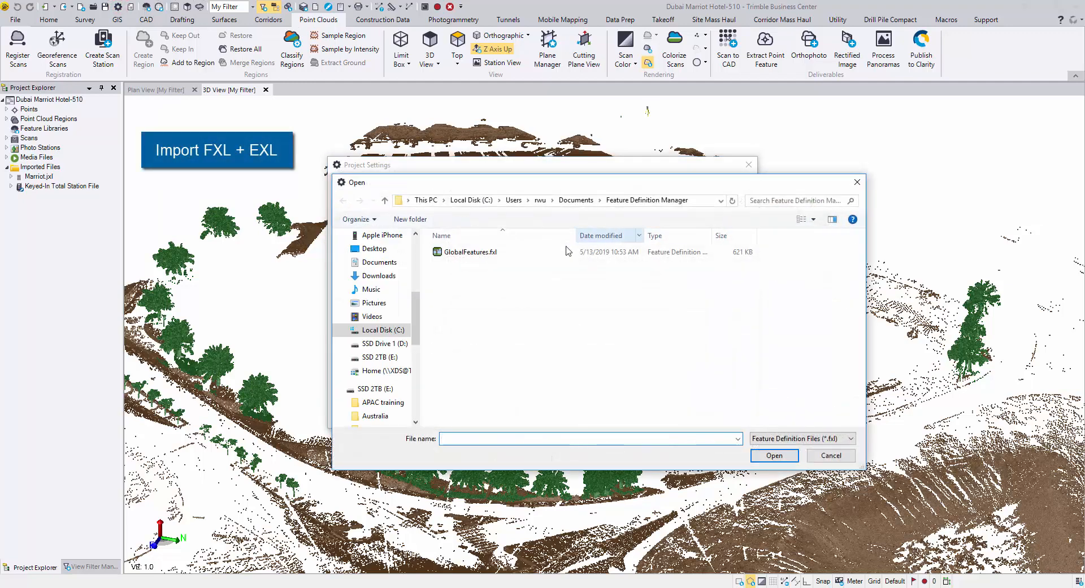
pyautogui.click(775, 455)
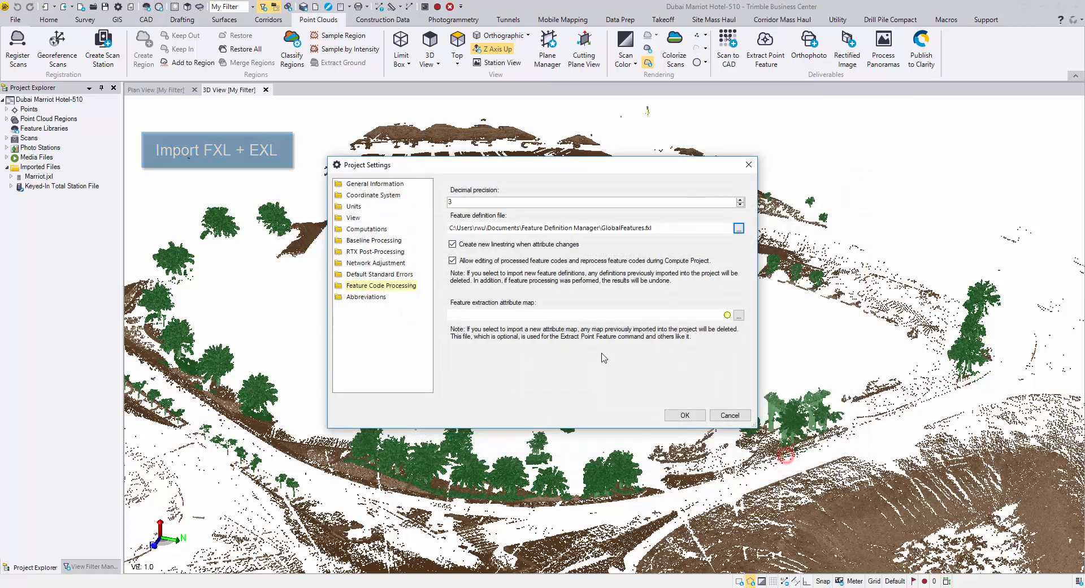
pyautogui.click(739, 316)
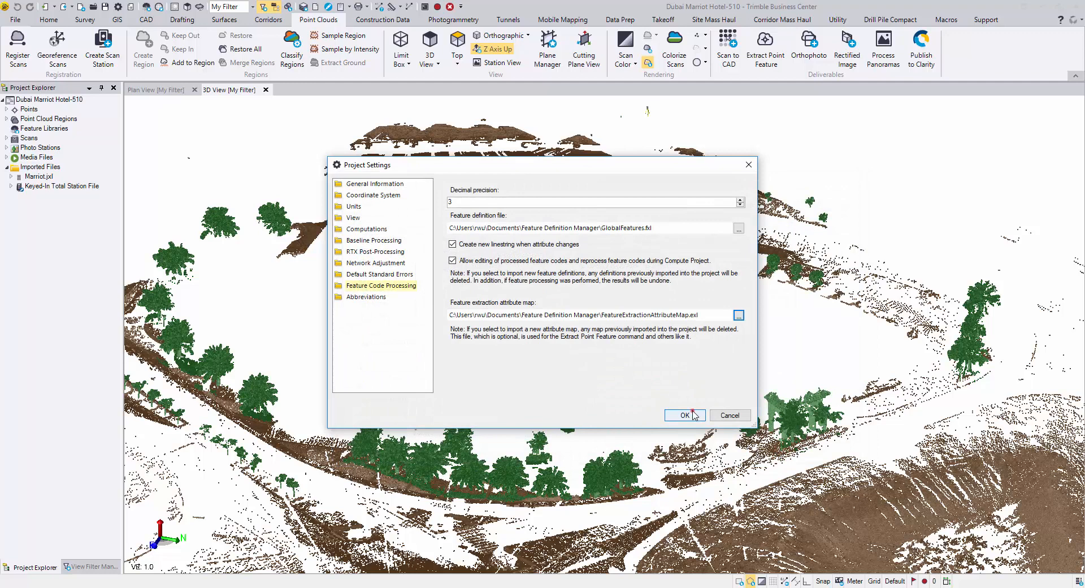
pyautogui.click(685, 414)
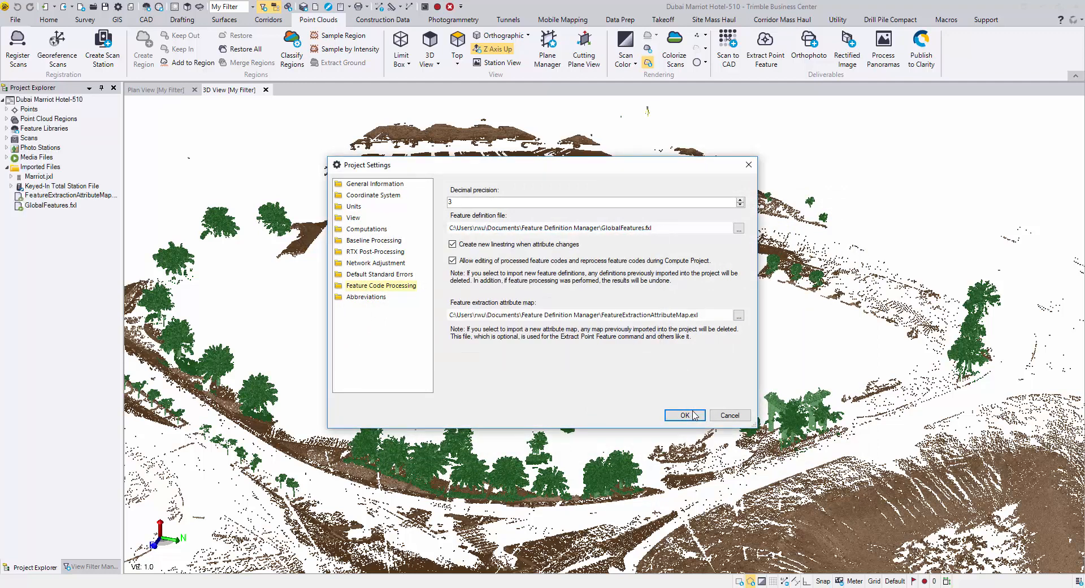
pyautogui.click(686, 415)
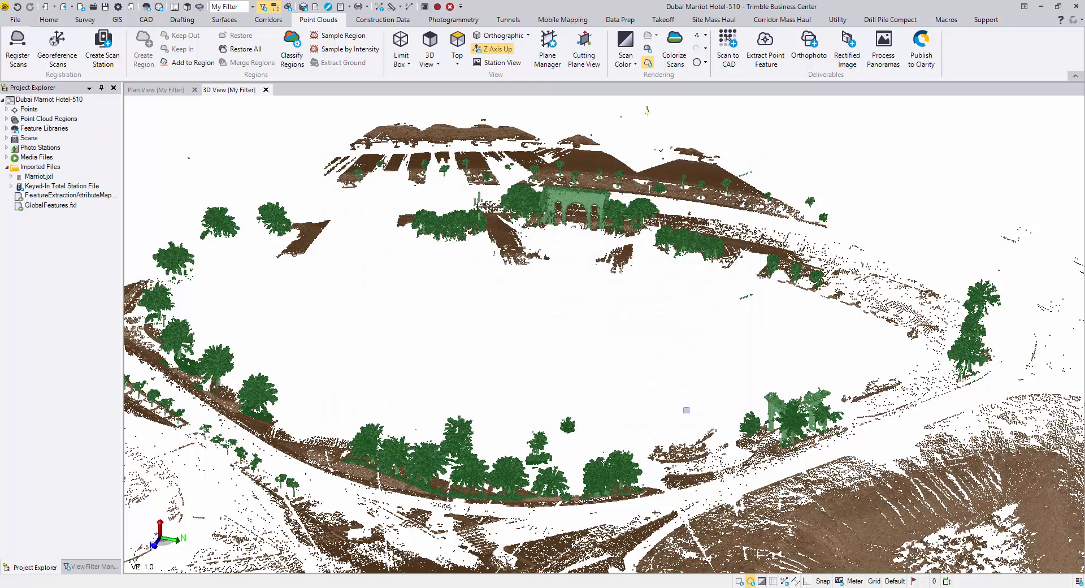
pyautogui.moveTo(766, 44)
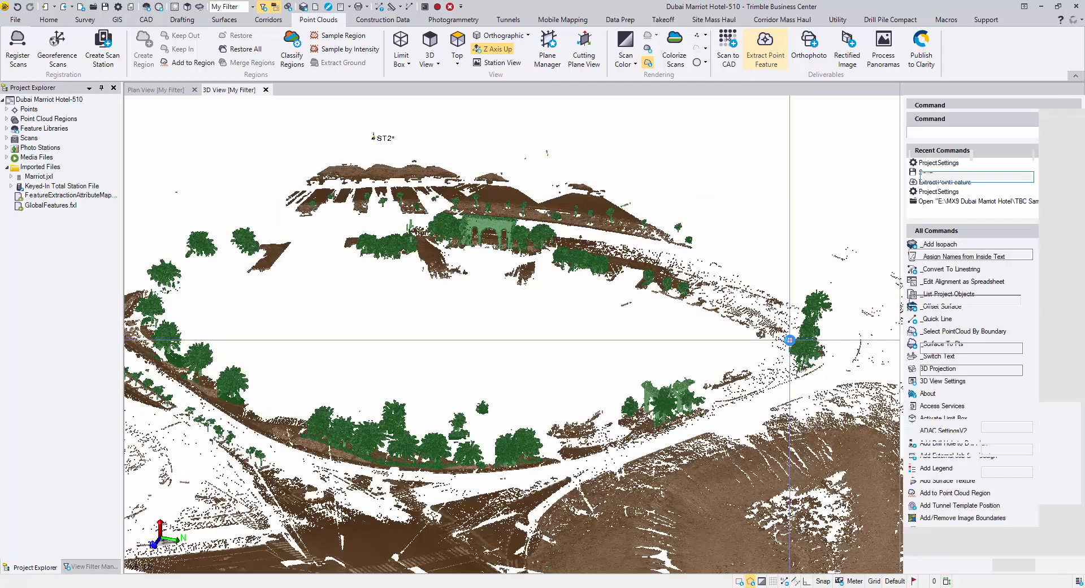
# - Start the Extract Point Feature command with Tree as the extraction type
pyautogui.click(766, 43)
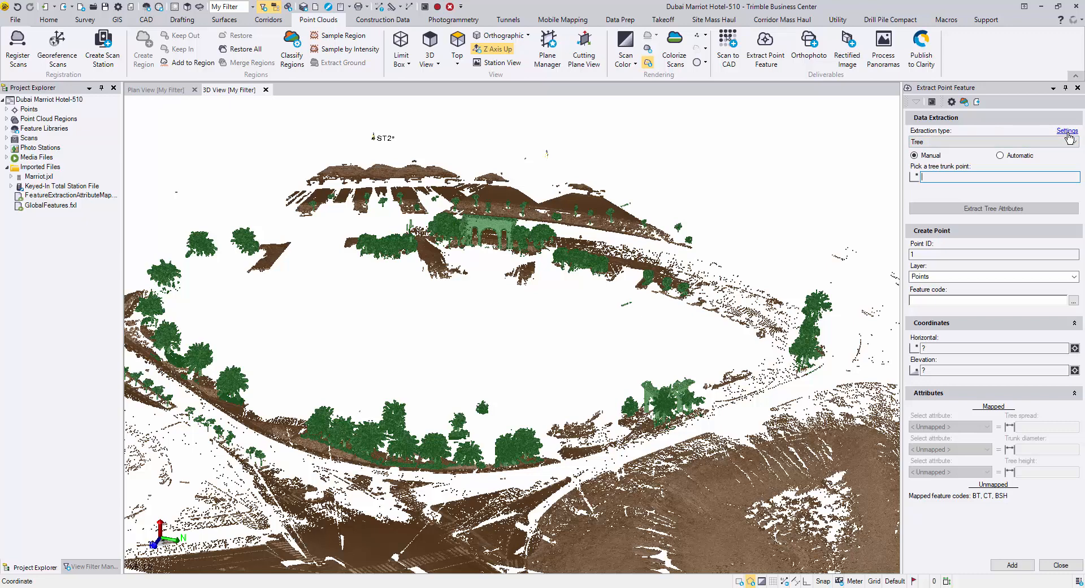
# - Set manual trunk diameter measurement to a fixed elevation of 1.300 above ground
pyautogui.click(1067, 131)
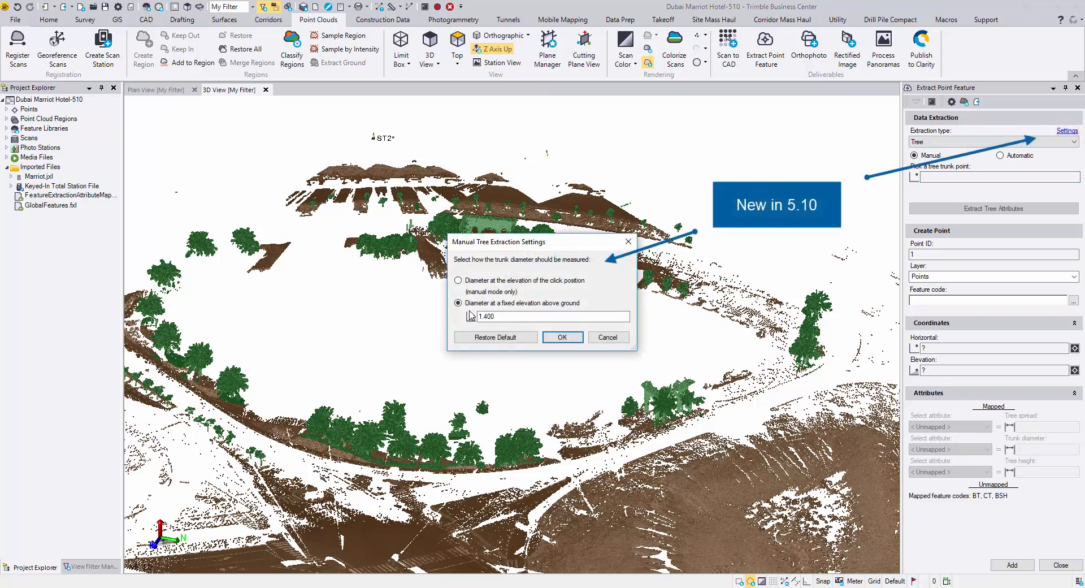
pyautogui.moveTo(464, 321)
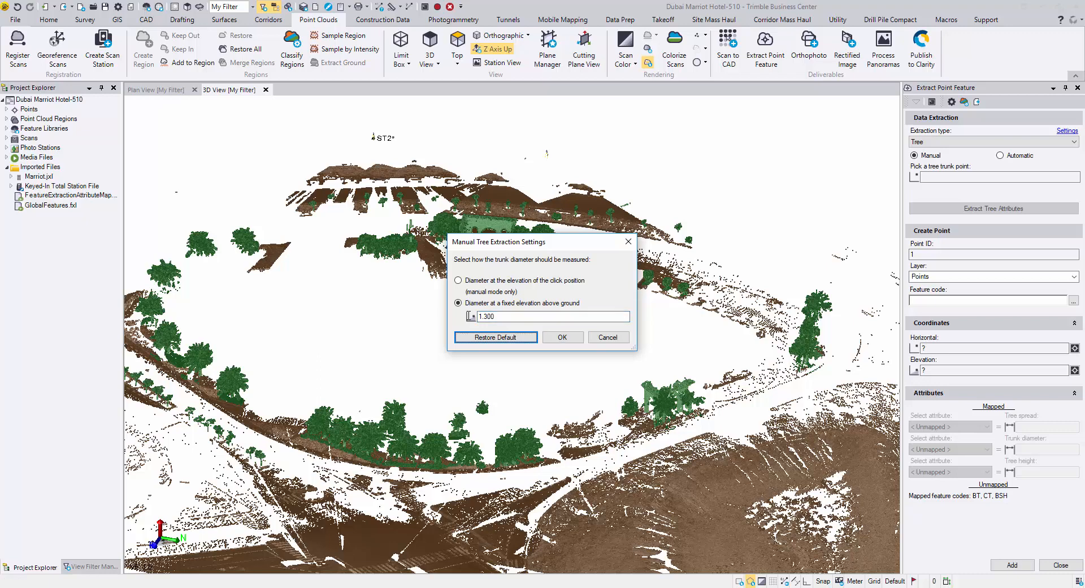
pyautogui.click(563, 337)
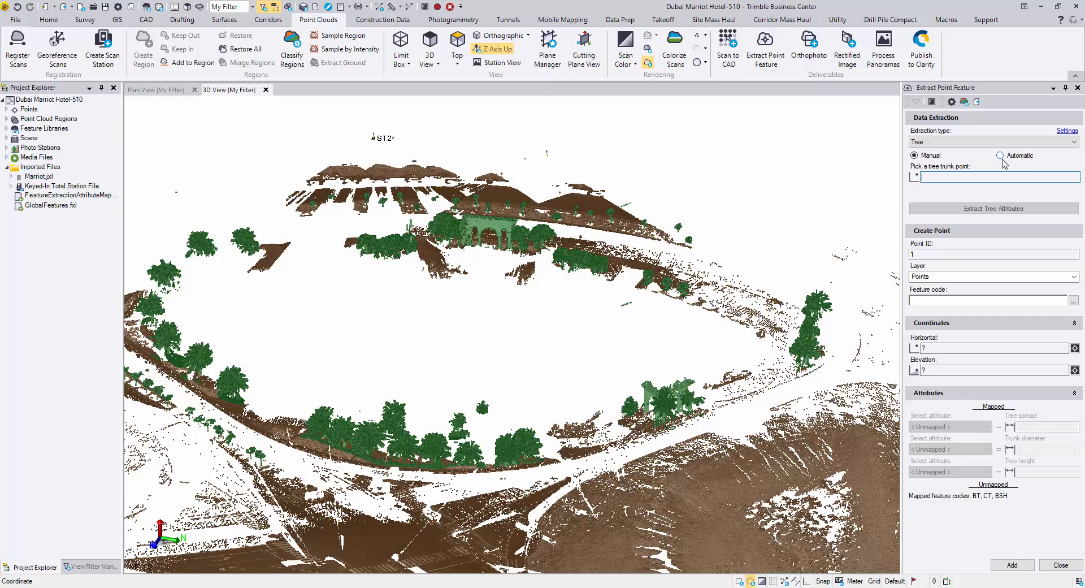
# - Switch extraction to Automatic with starting ID Tree 1 and feature code BT
pyautogui.click(999, 156)
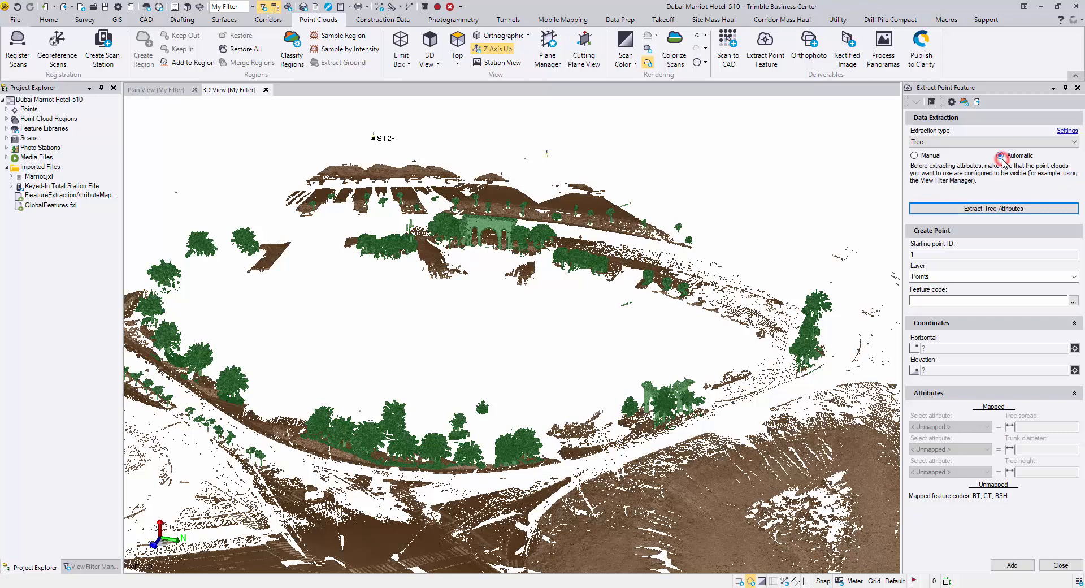
pyautogui.click(999, 156)
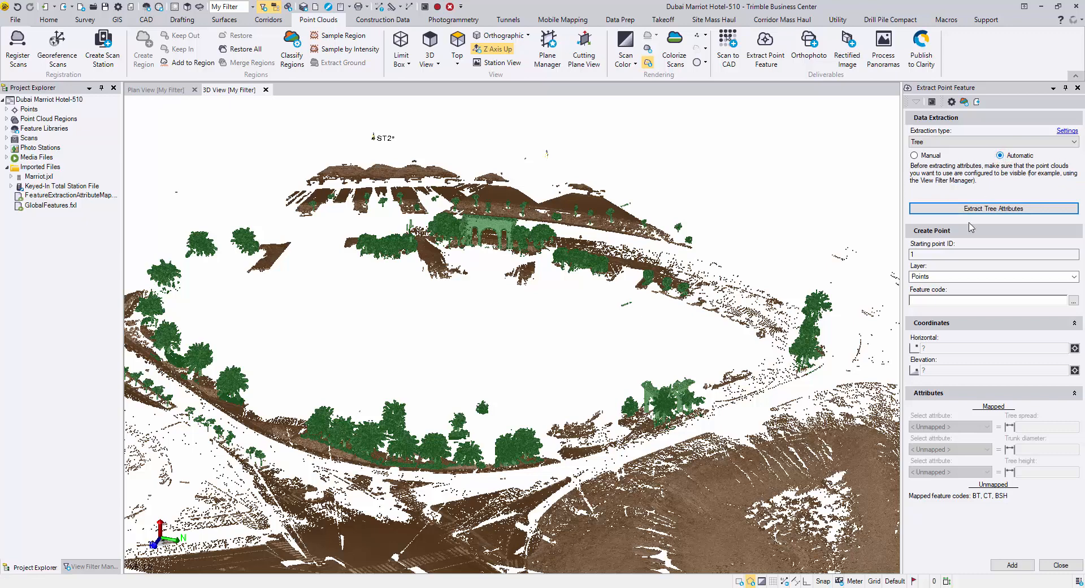
pyautogui.click(994, 254)
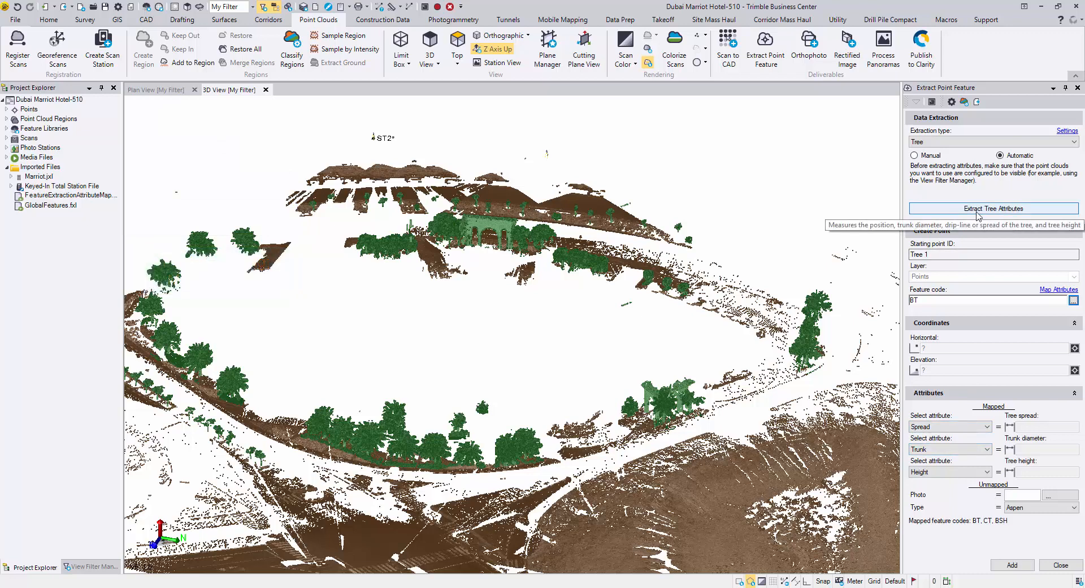
pyautogui.click(994, 208)
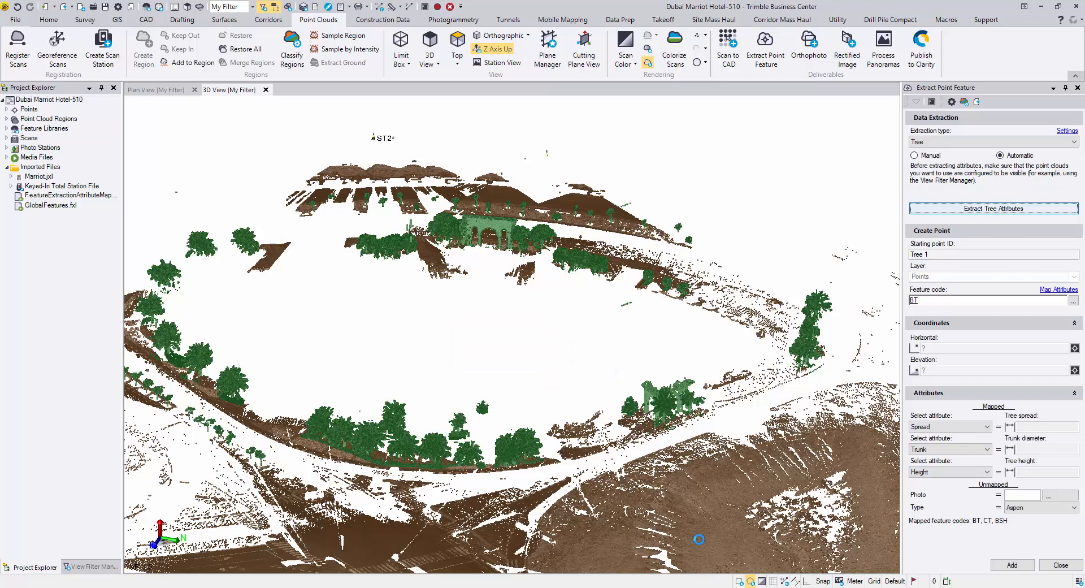
pyautogui.click(994, 208)
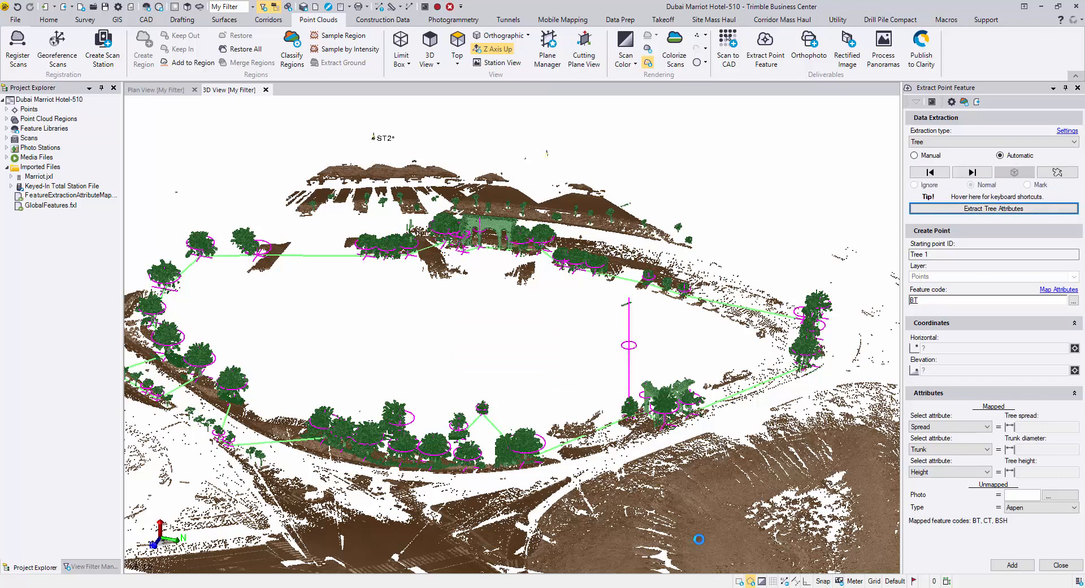
pyautogui.moveTo(699, 556)
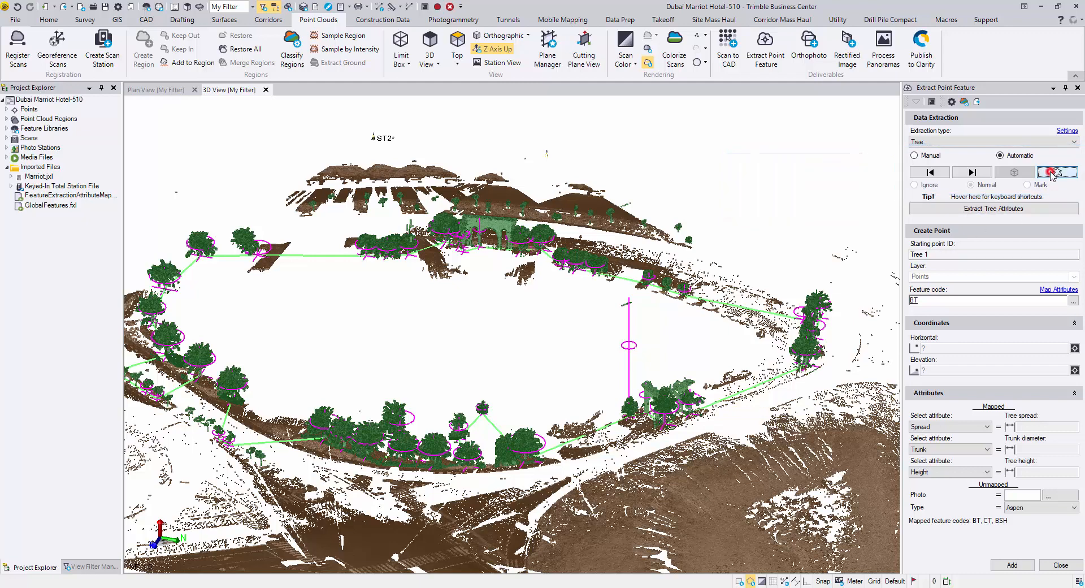
pyautogui.click(1056, 173)
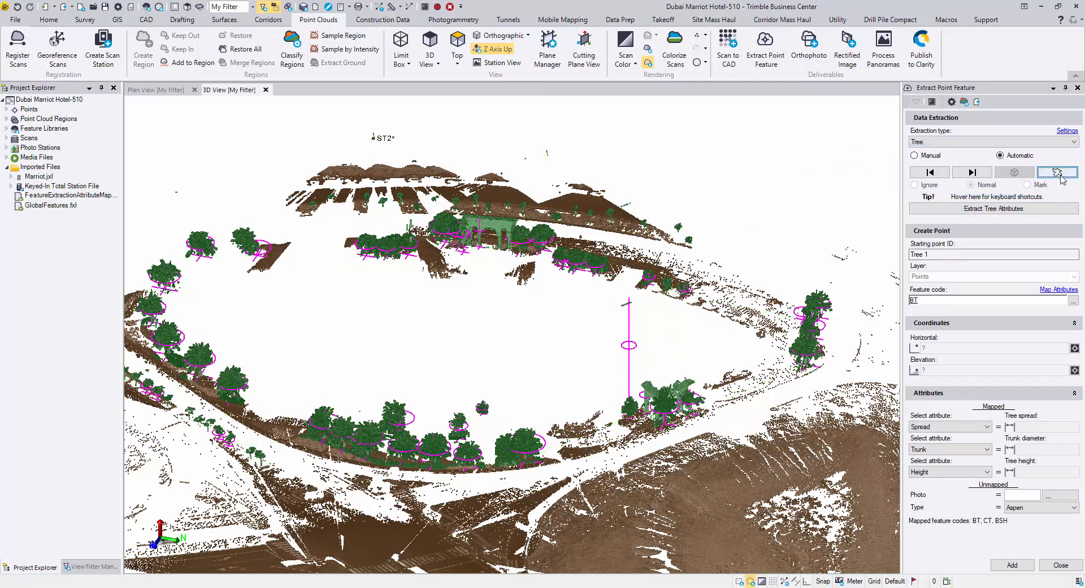
# - Go to the first extracted tree (spread 2.255, height 2.746) and mark it as bad
pyautogui.click(1057, 172)
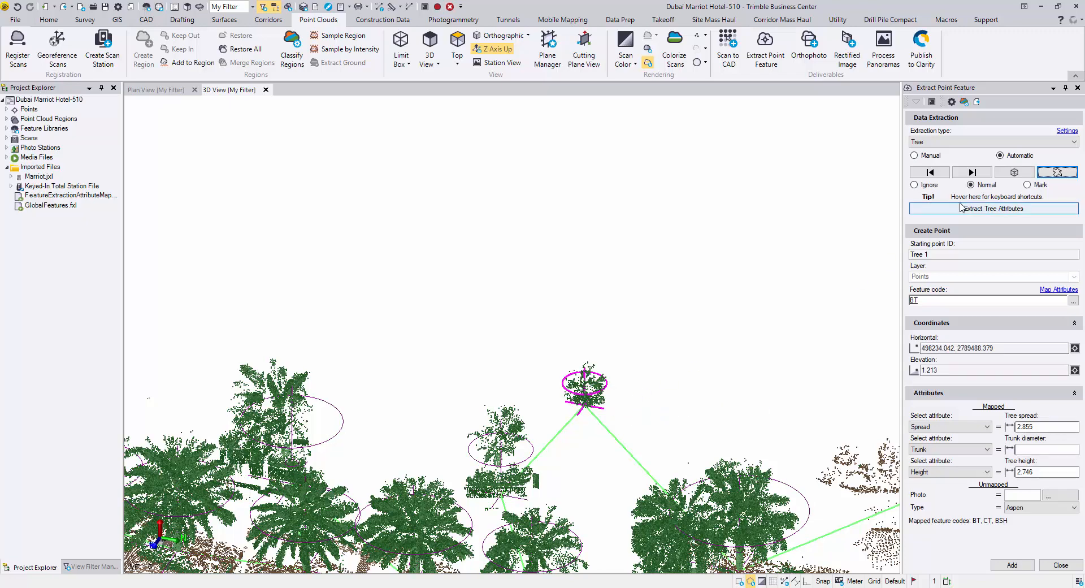
pyautogui.click(1029, 185)
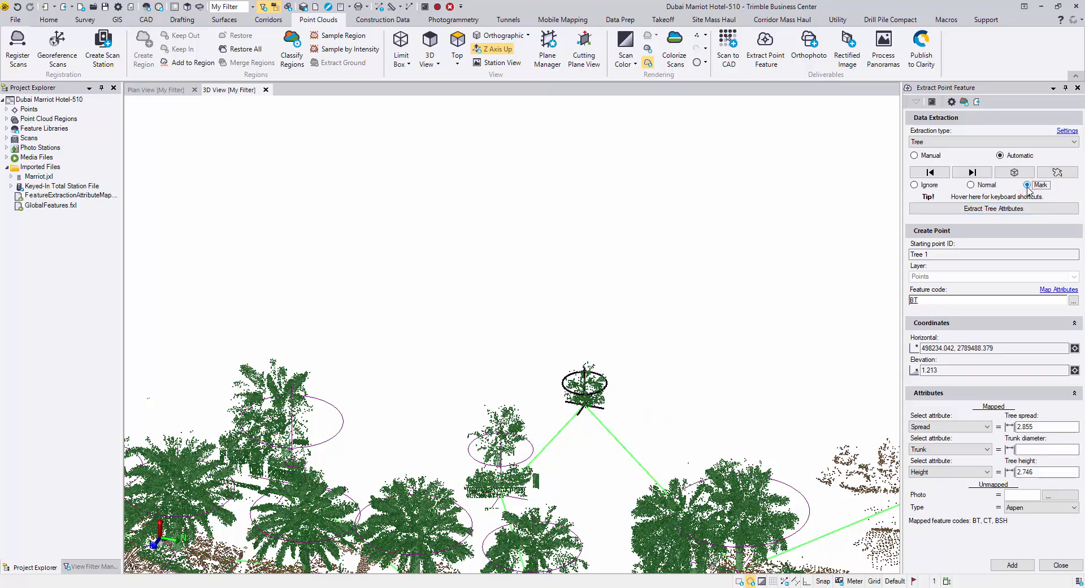
pyautogui.click(1027, 185)
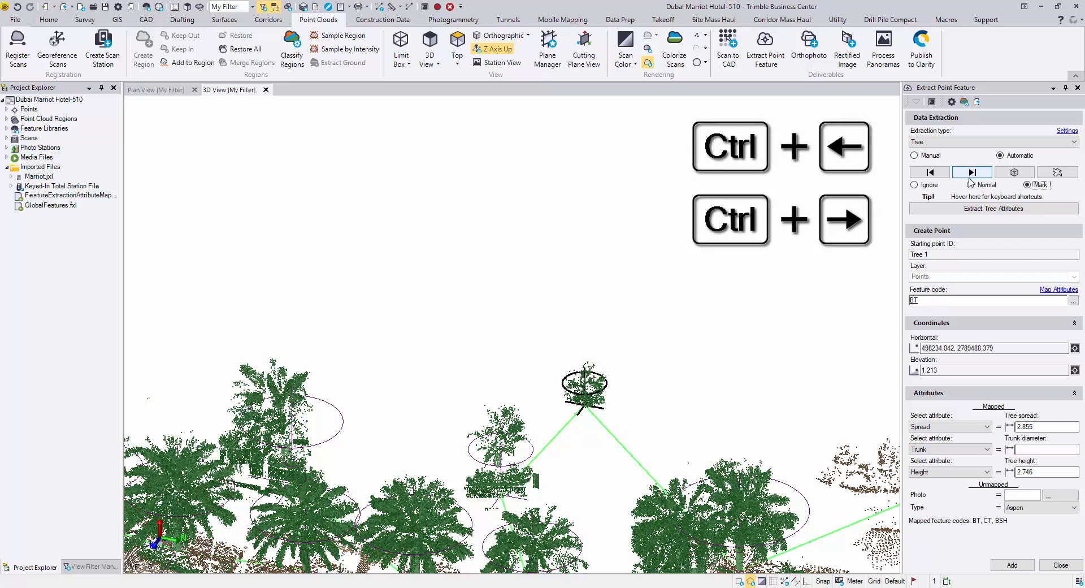
# - Step to the adjacent tree beside the archway (spread 2.881, trunk 0.222, height 7.990)
pyautogui.click(930, 172)
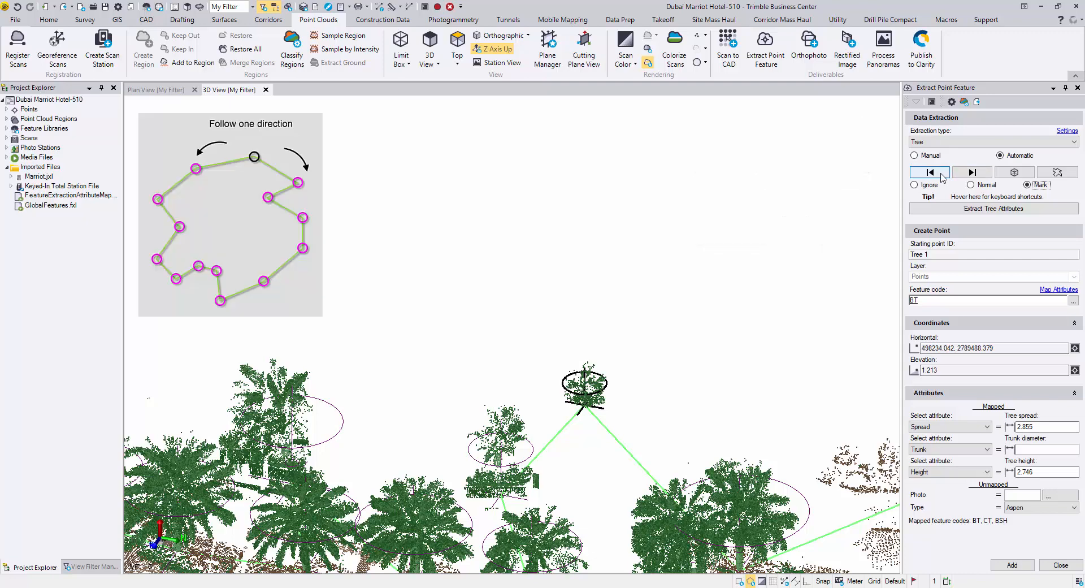
pyautogui.moveTo(992, 209)
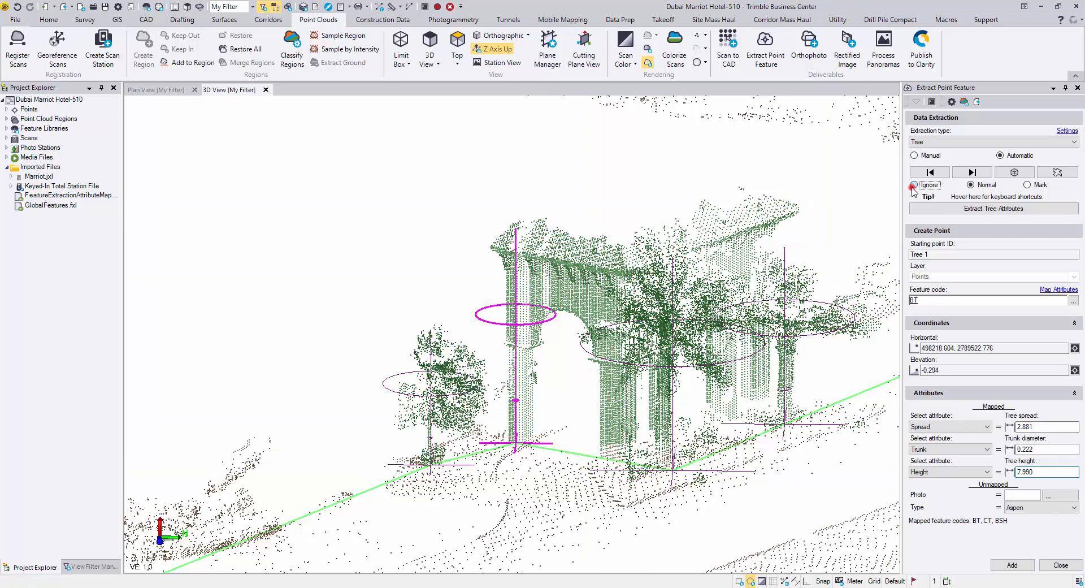
# - Ignore the bad archway detection and advance to the tree with spread 3.215, height 7.844
pyautogui.click(914, 185)
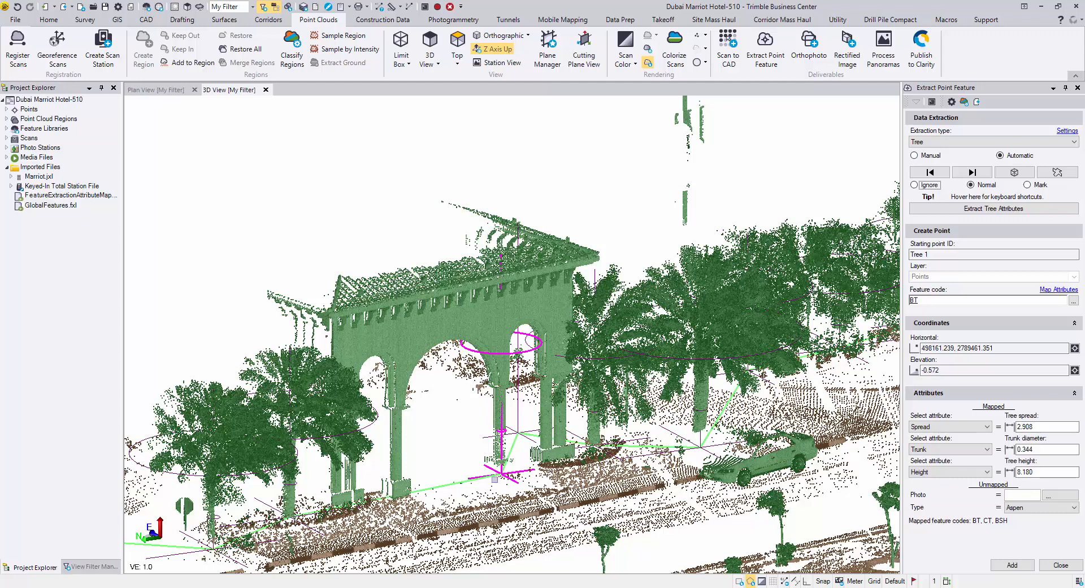
pyautogui.click(914, 186)
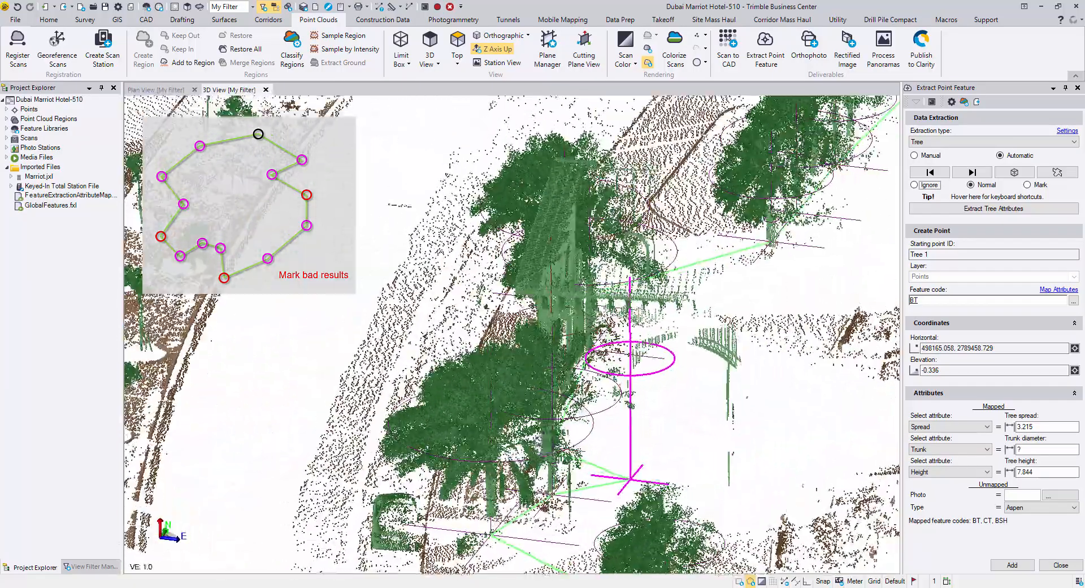
# - Step through the remaining trees until the review returns to the first, marked tree
pyautogui.click(914, 186)
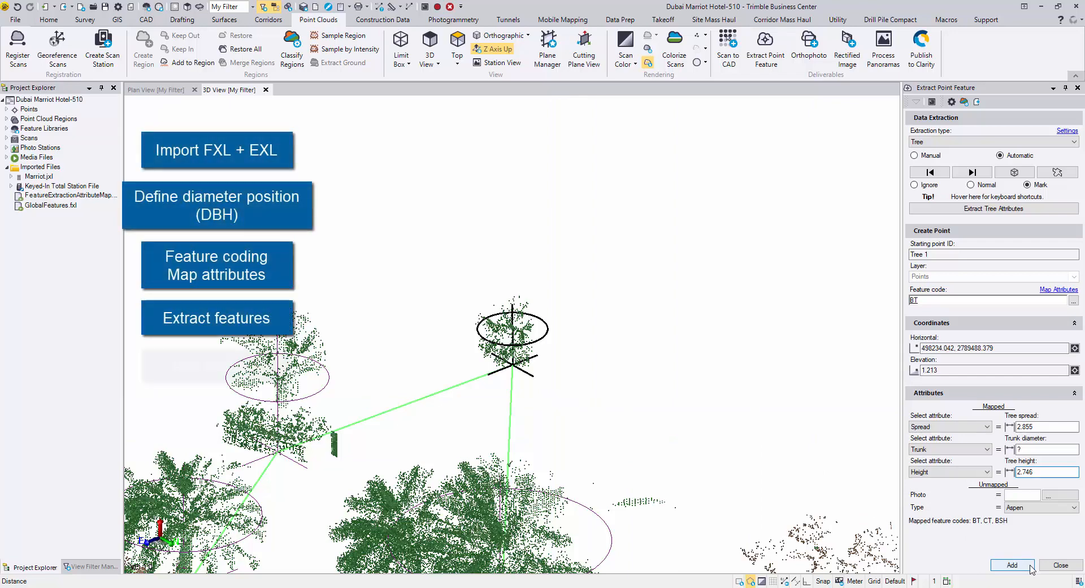
# - Add the 41 validated trees as BT points, advancing the next ID to Tree 42
pyautogui.click(1013, 565)
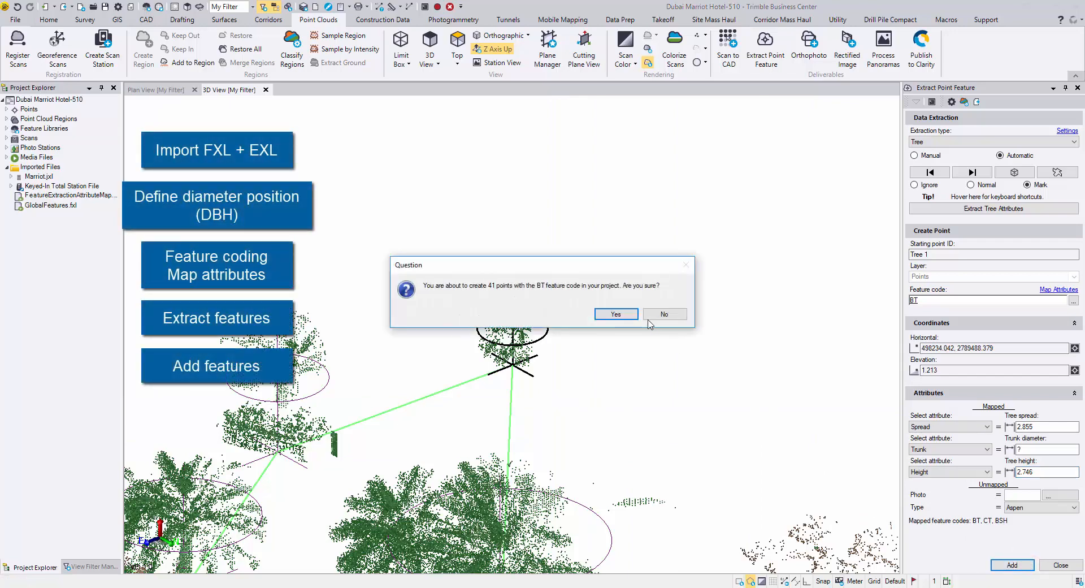
pyautogui.click(616, 314)
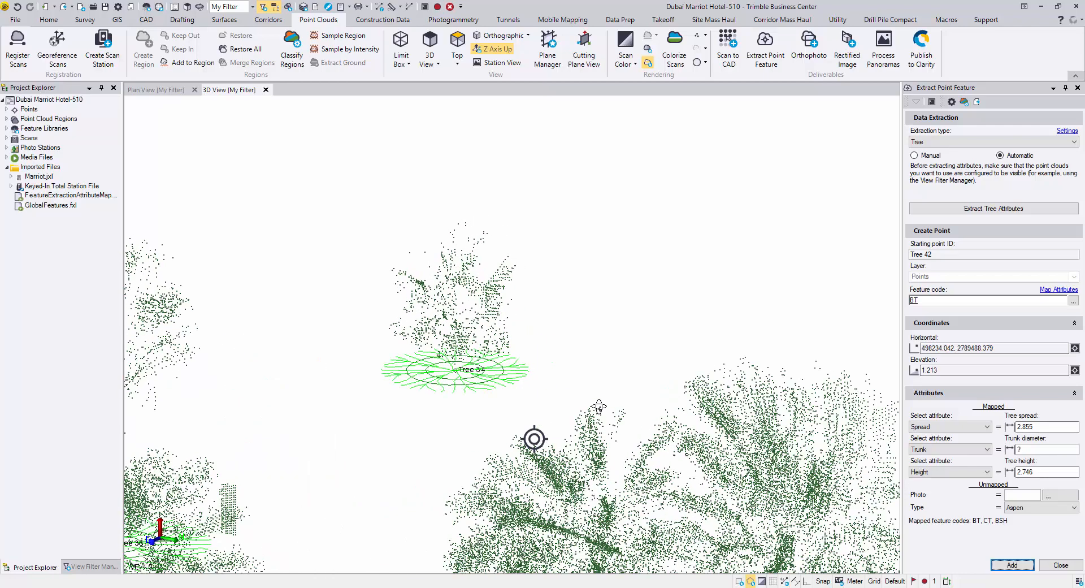
pyautogui.moveTo(558, 450)
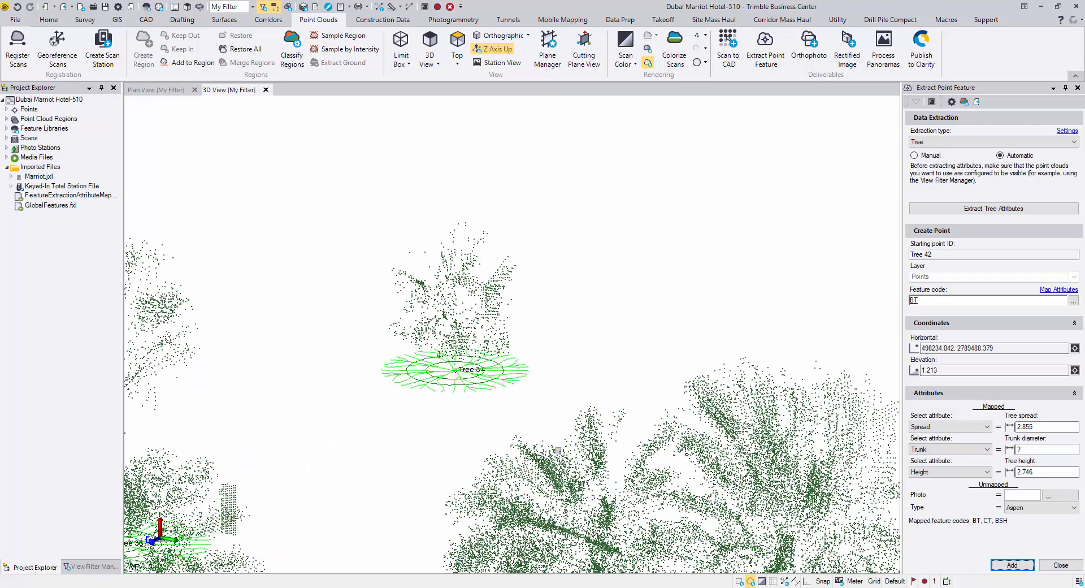